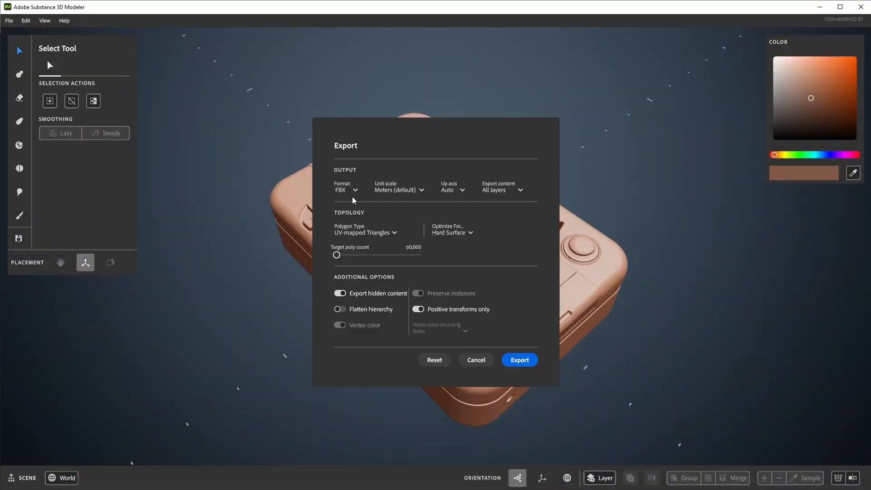
- Dismiss the Export dialog so the viewport shows only the handheld console sculpt
click(519, 359)
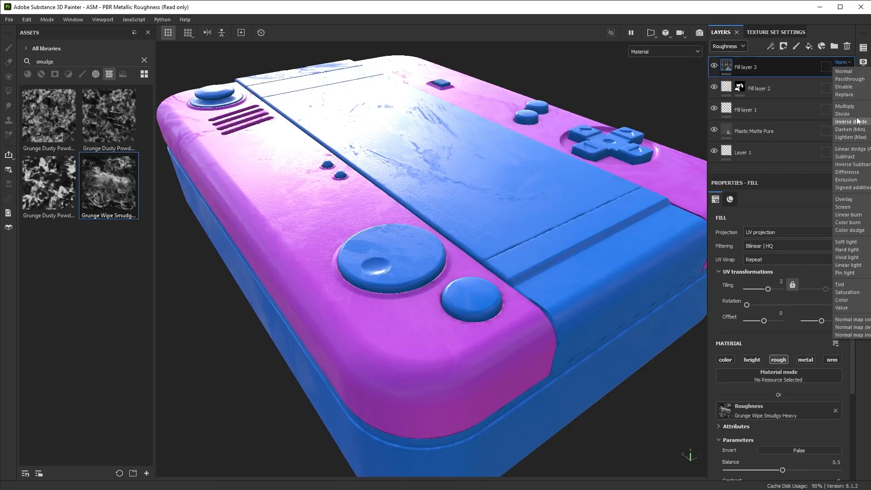
click(843, 199)
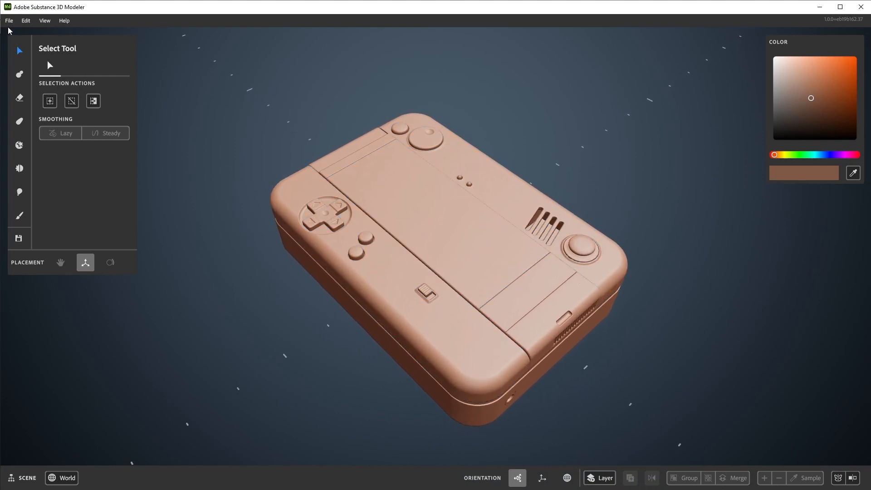
- Reopen File > Export with FBX as the output format and the format list showing
click(8, 21)
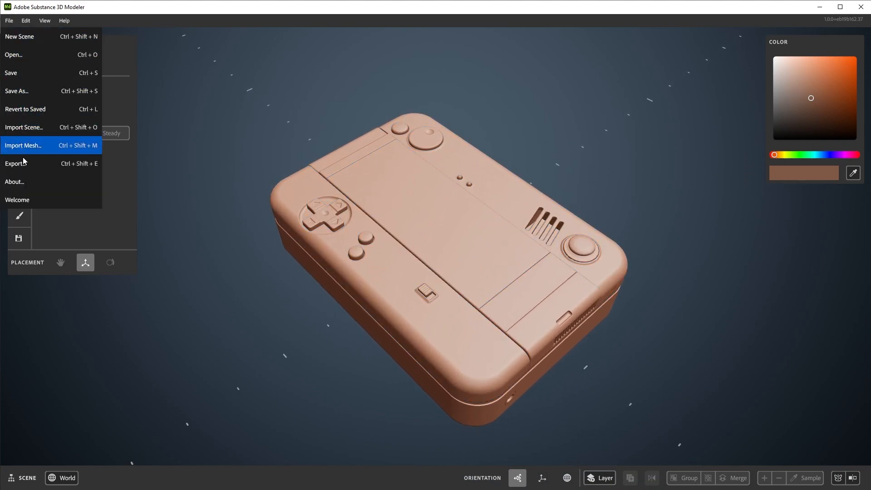
mouse_move(50, 164)
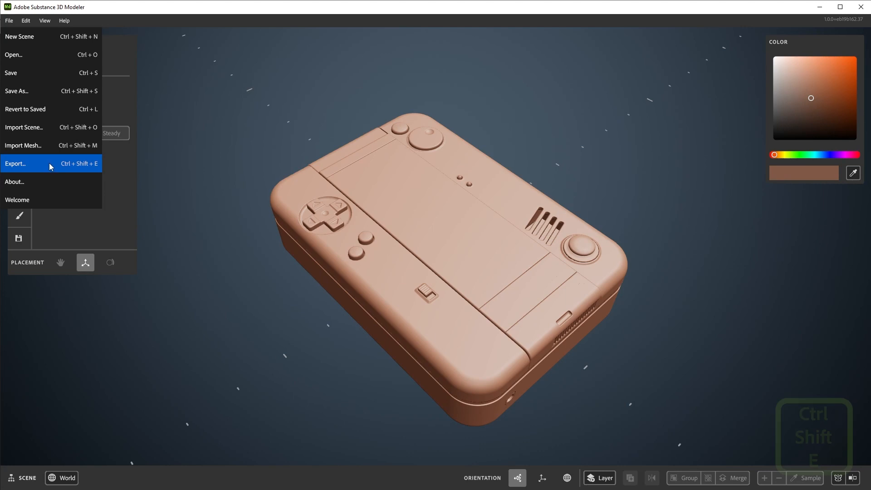
click(16, 163)
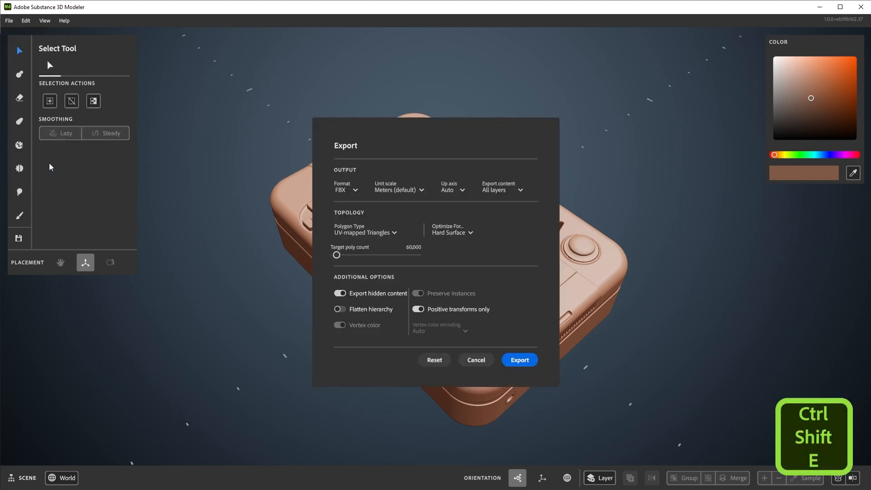
click(346, 190)
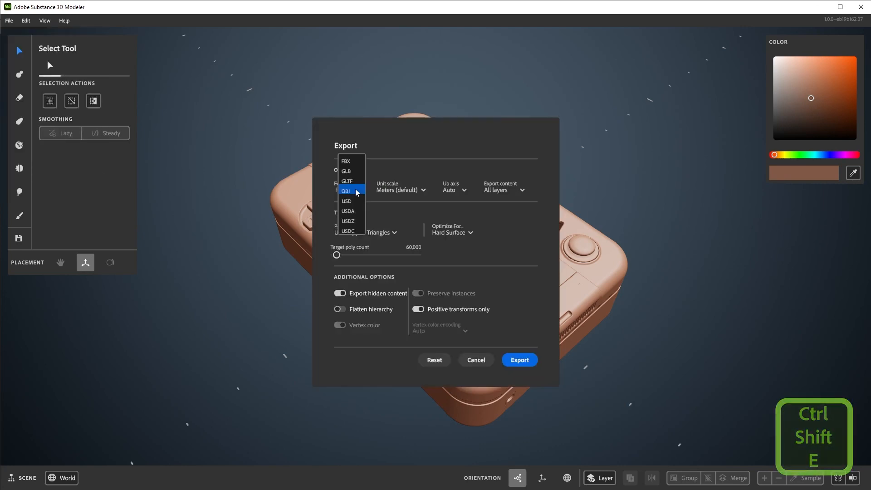
mouse_move(360, 231)
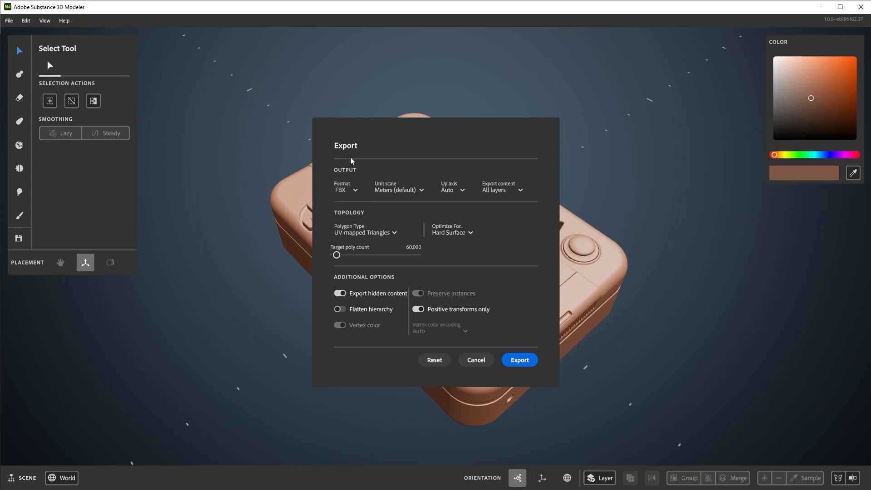
mouse_move(461, 161)
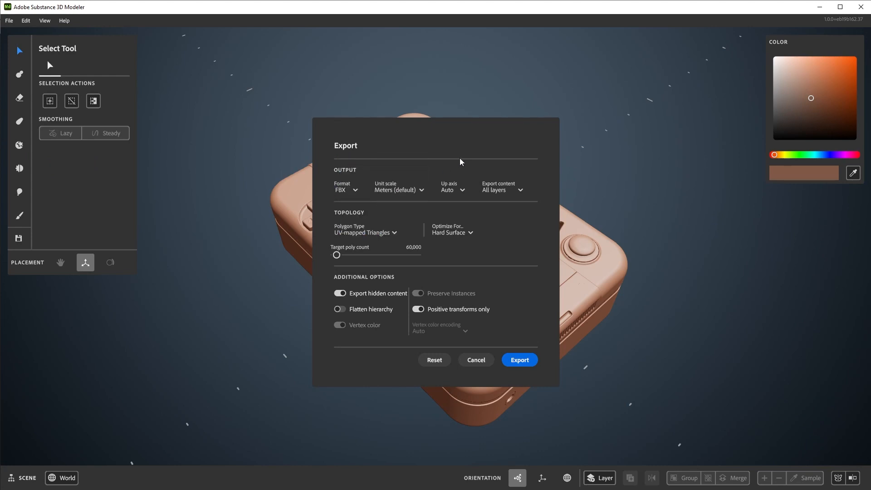
mouse_move(508, 184)
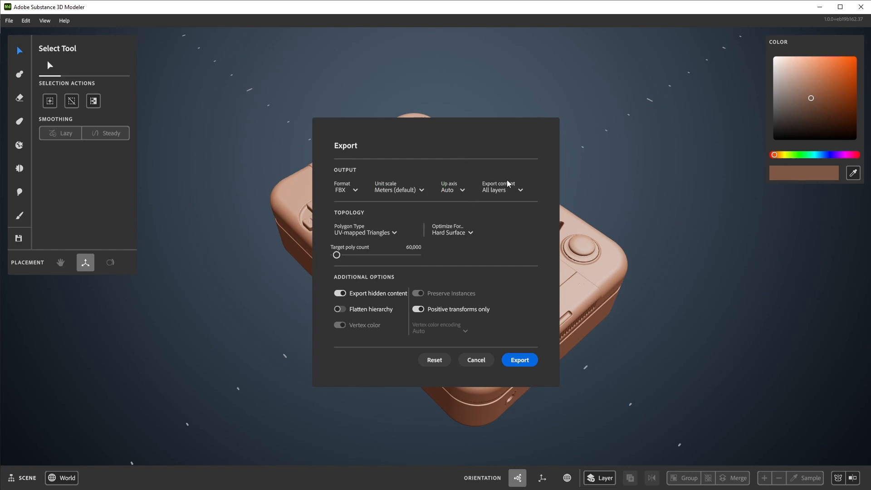
- Export all layers as UV-mapped triangles at a 593,094 target poly count, optimized for hard surface
click(501, 190)
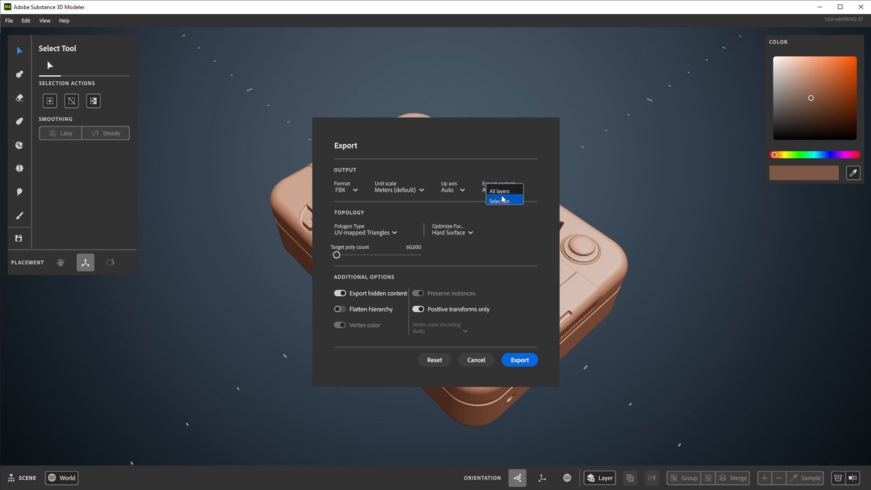
mouse_move(515, 200)
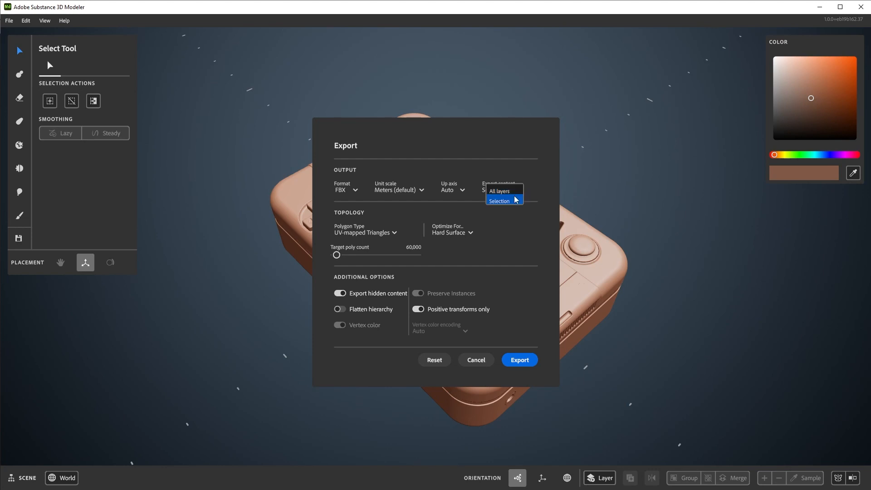
click(498, 192)
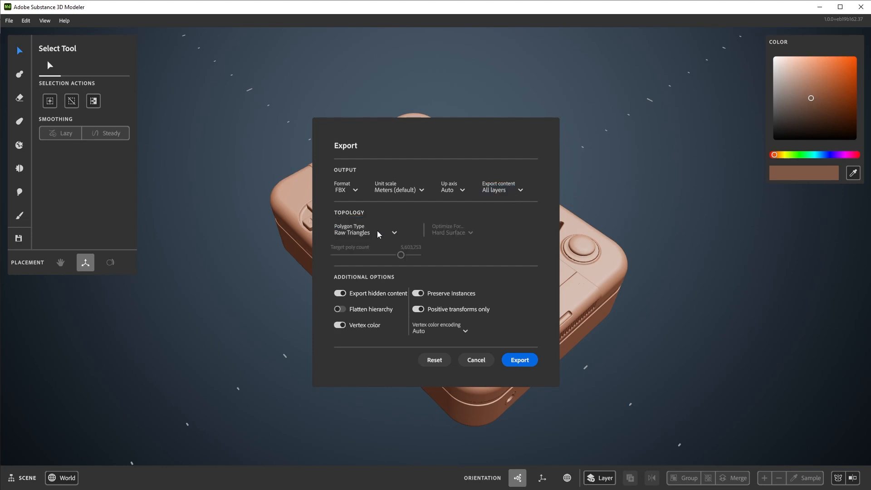
click(519, 359)
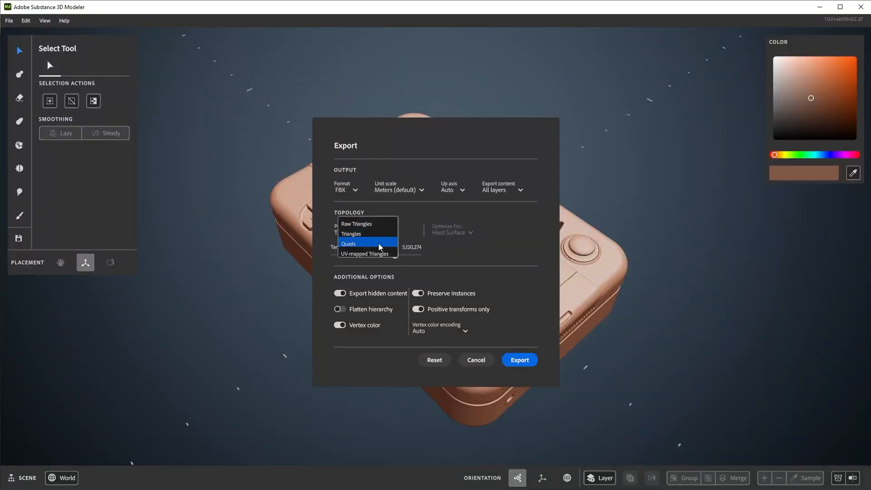
click(348, 243)
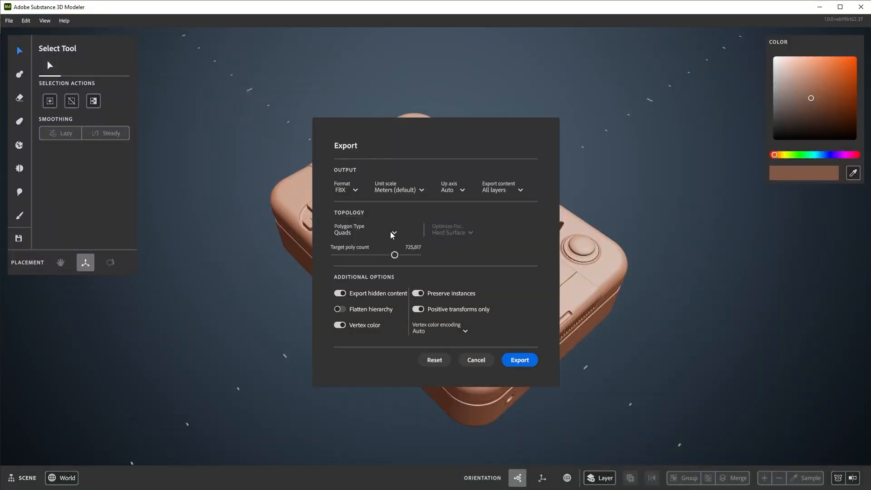
click(366, 230)
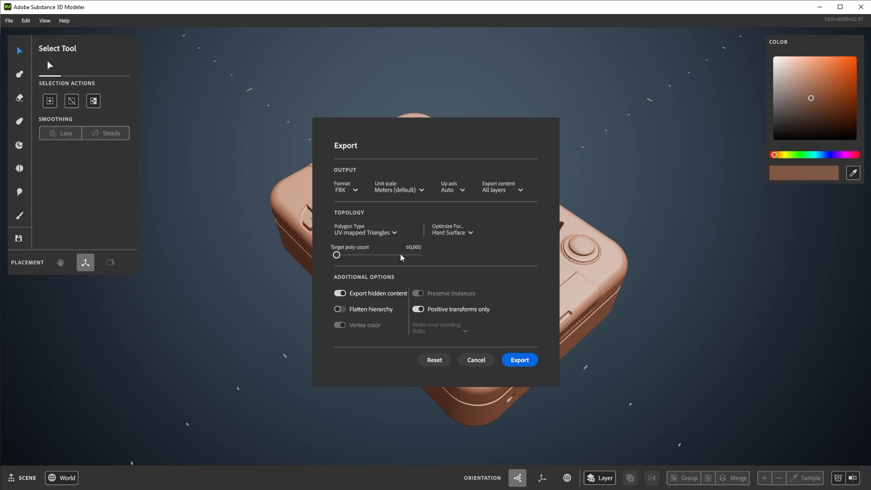
mouse_move(430, 257)
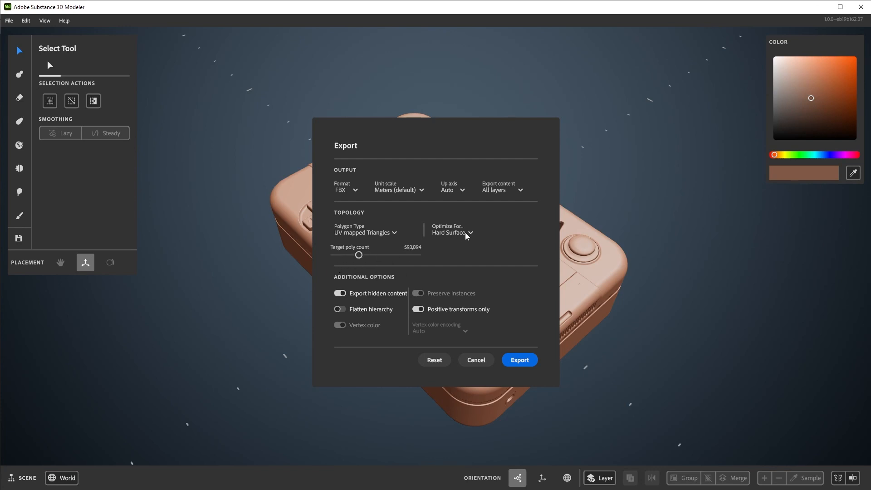
click(452, 232)
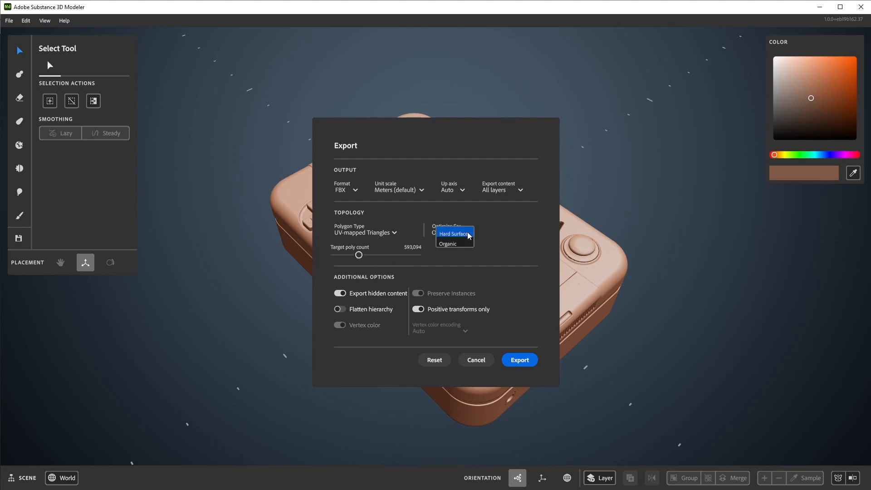
click(453, 233)
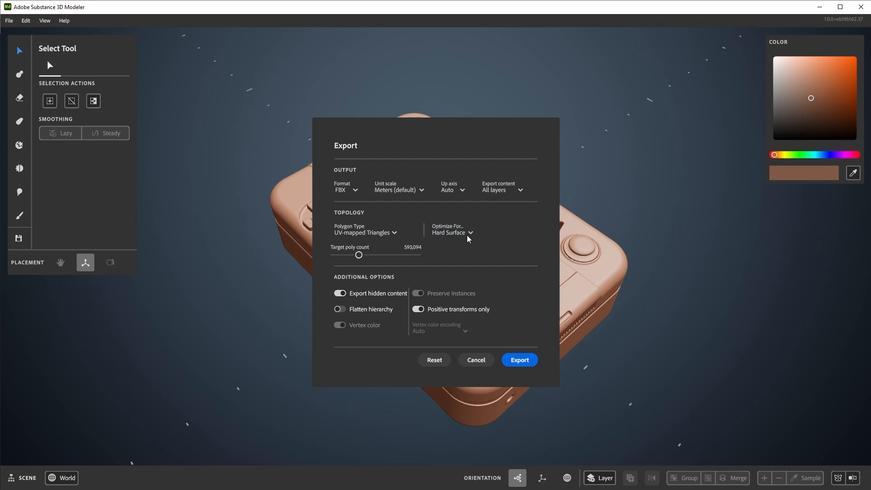
click(518, 360)
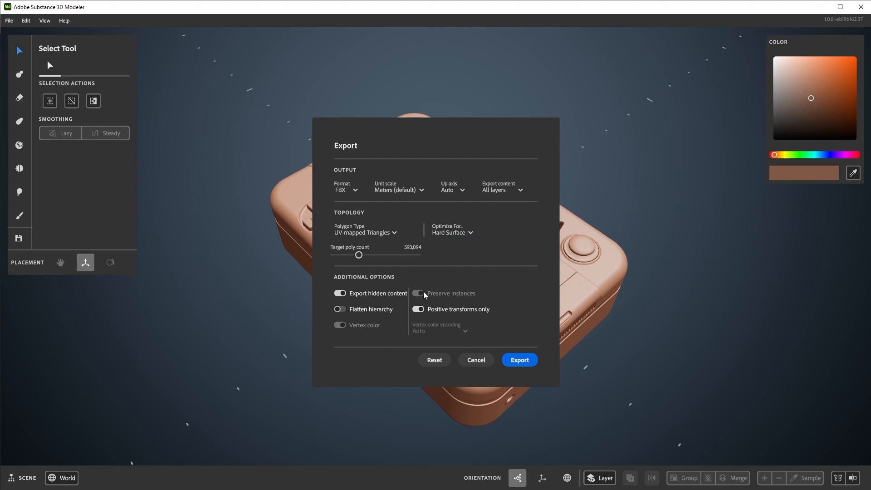
mouse_move(516, 293)
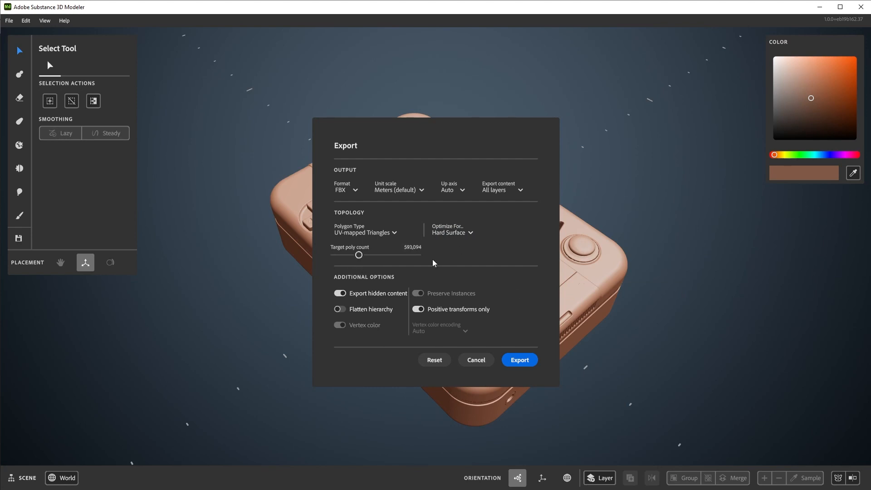
mouse_move(503, 343)
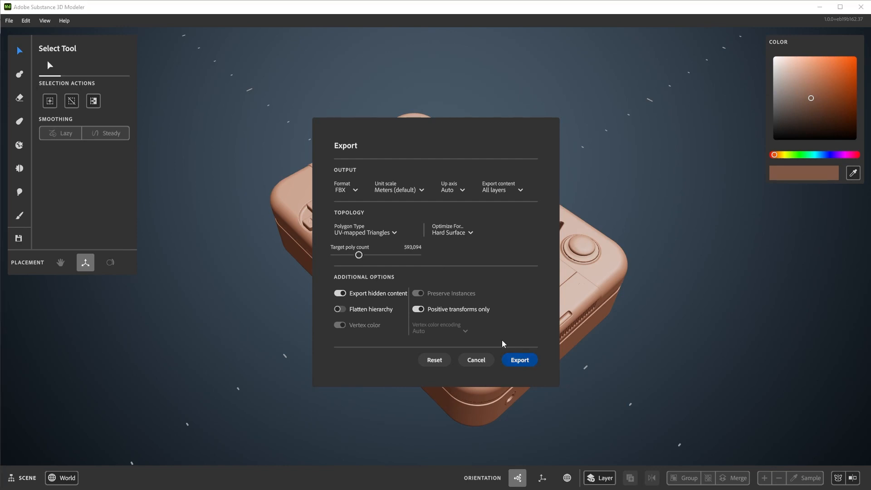
- Run the export and save the FBX into the Exports folder, starting decimation
click(518, 360)
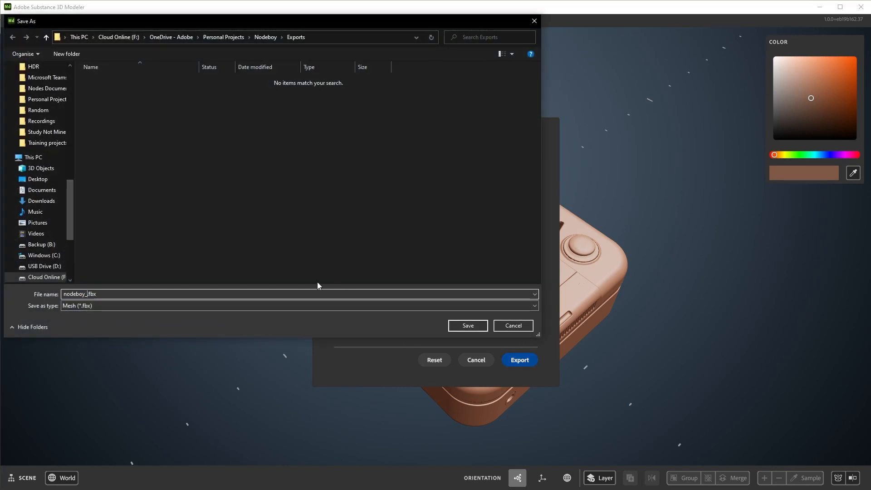
click(466, 326)
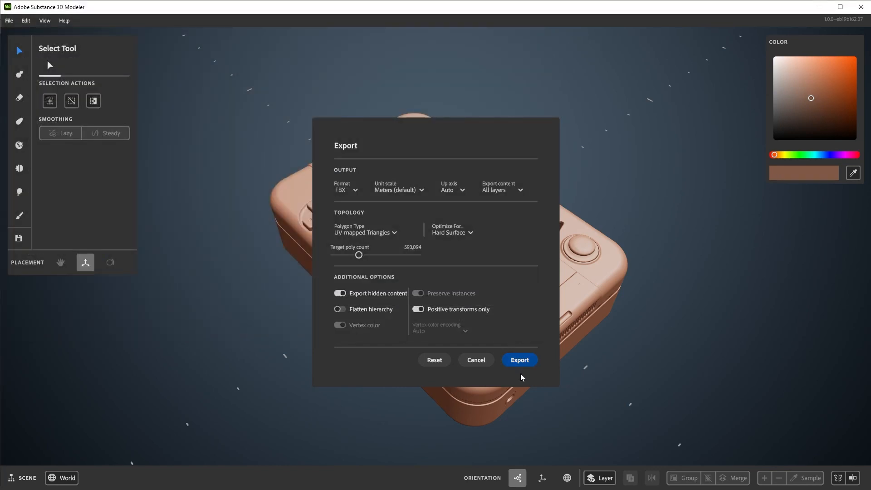
click(519, 359)
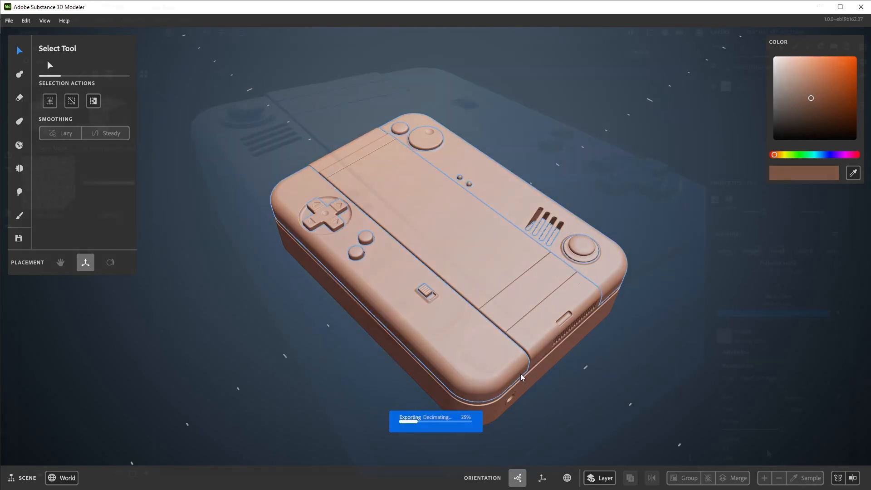